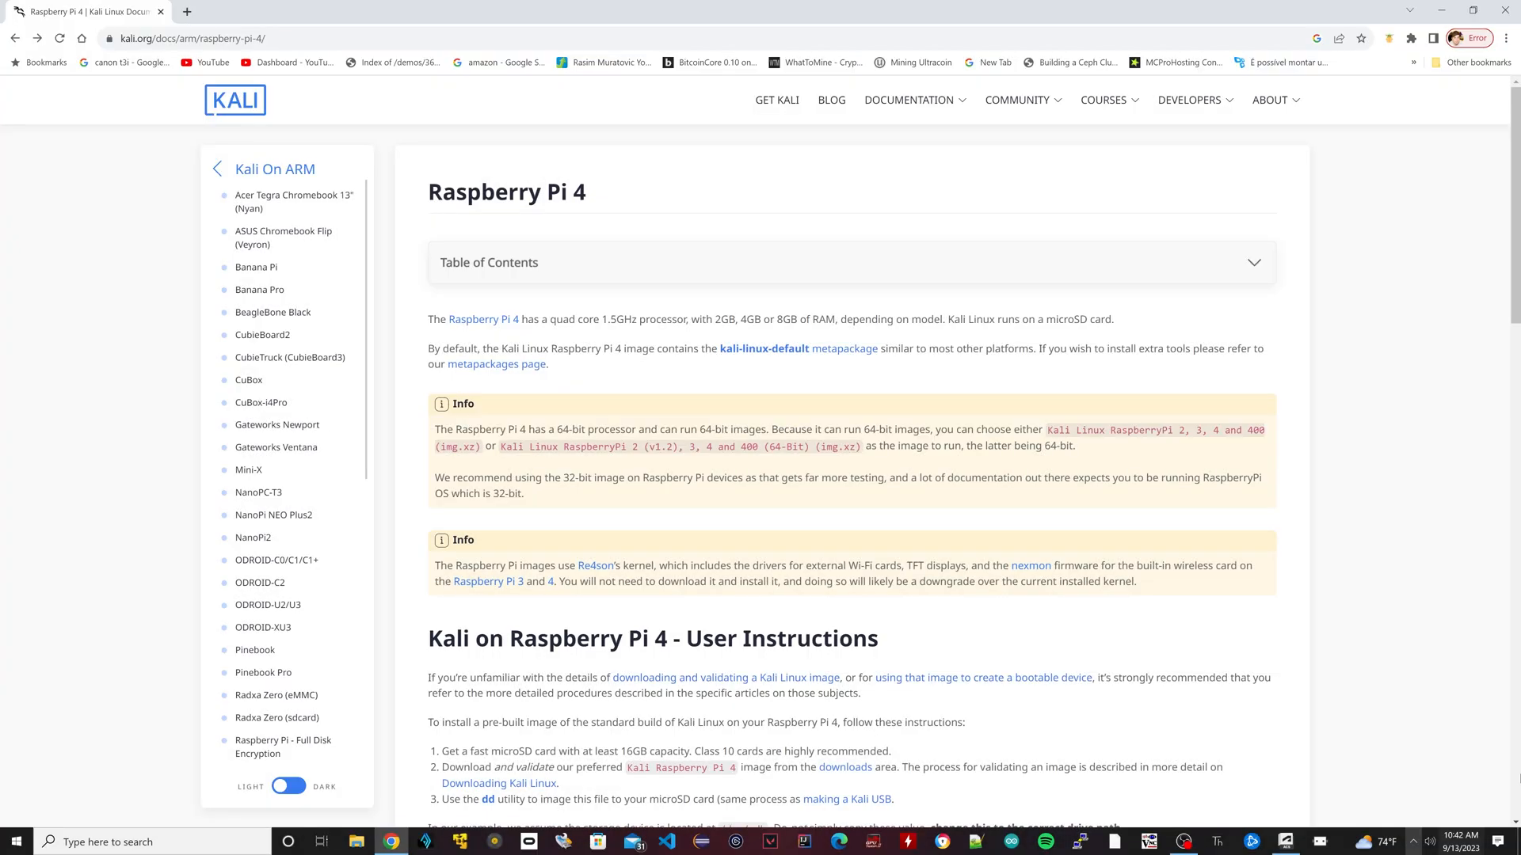
{"action": "mouse_move", "coordinate": [1056, 726]}
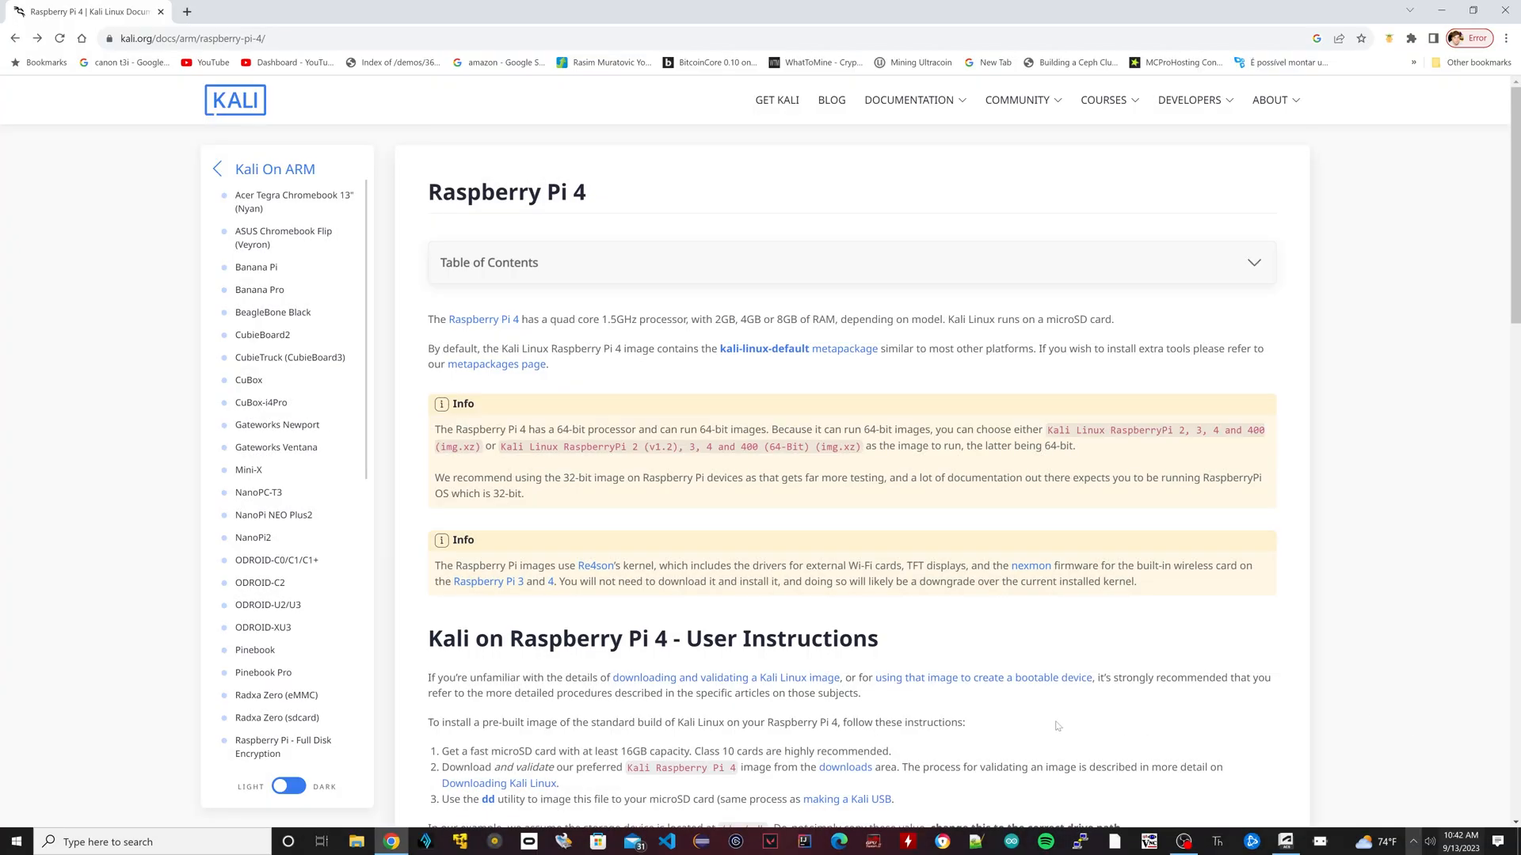
- Start downloading the 32-bit Kali Linux Installer ISO from the Get Kali page
{"action": "scroll", "scroll_direction": "down", "scroll_amount": 3}
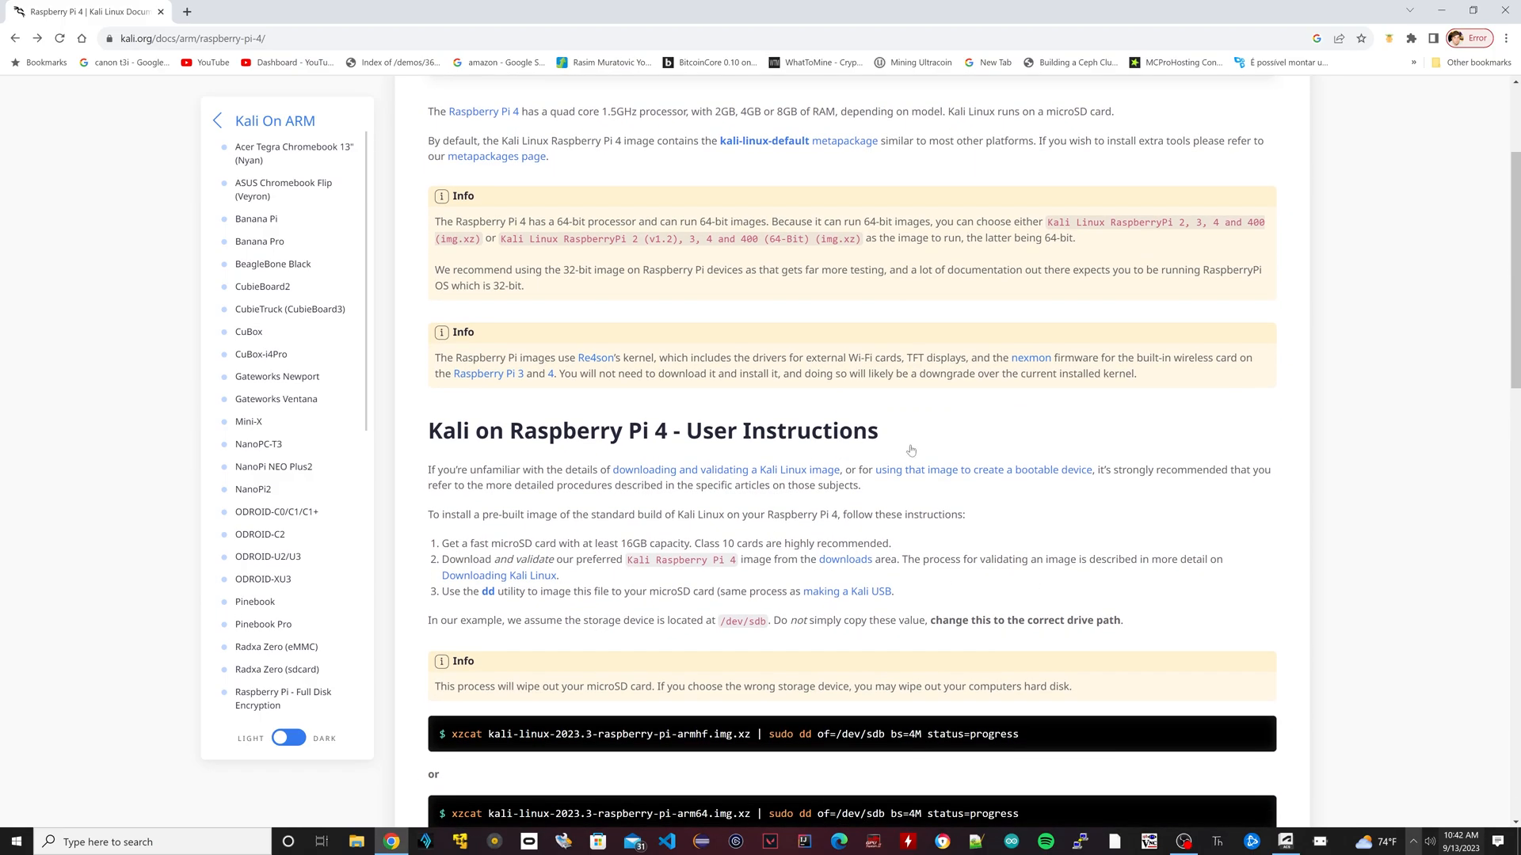
{"action": "scroll", "scroll_direction": "down", "scroll_amount": 3}
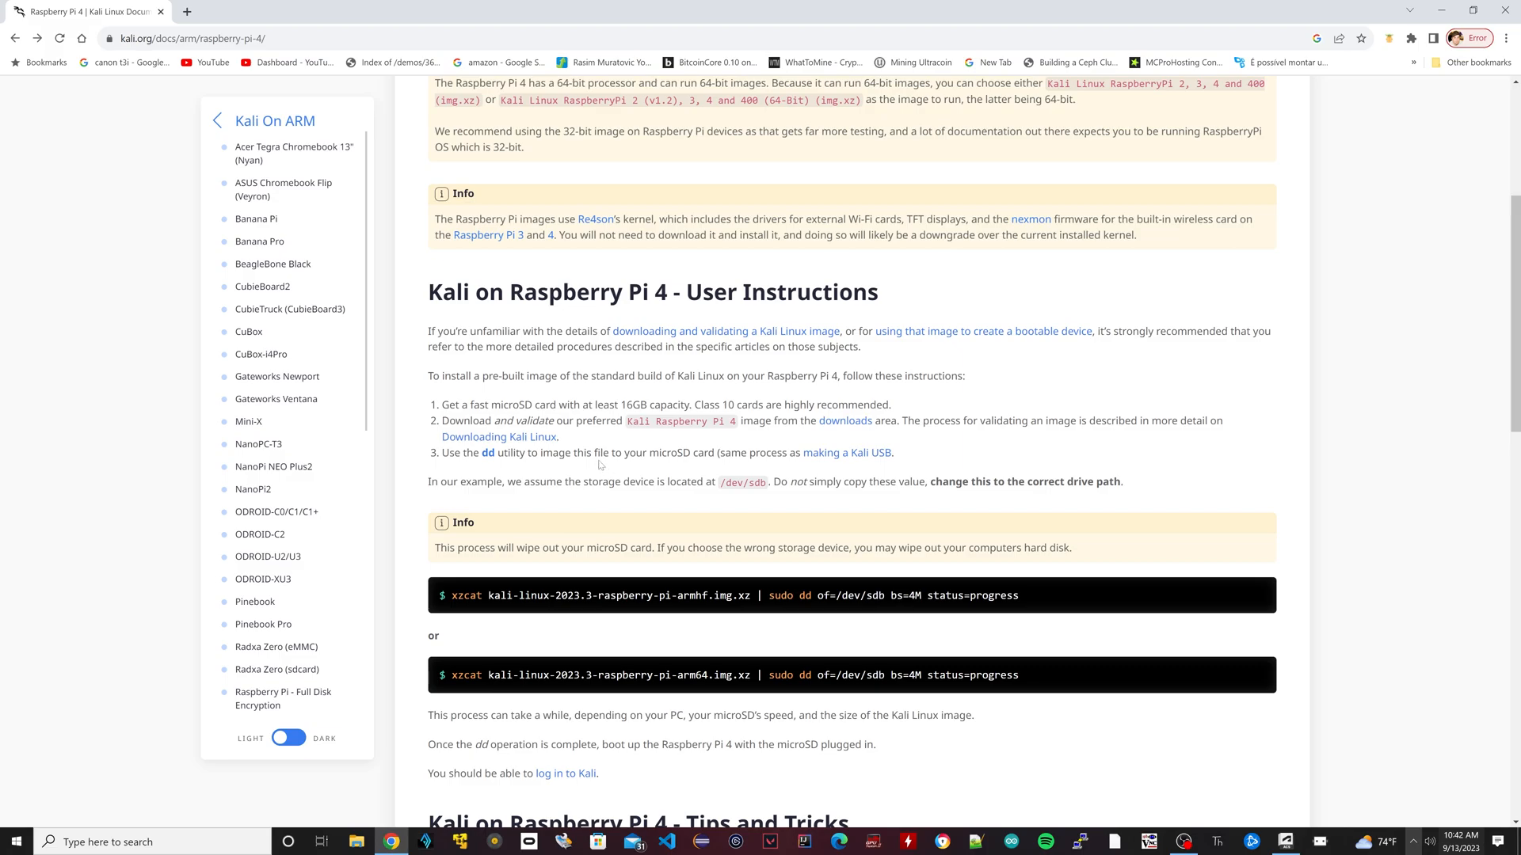
{"action": "mouse_move", "coordinate": [497, 437]}
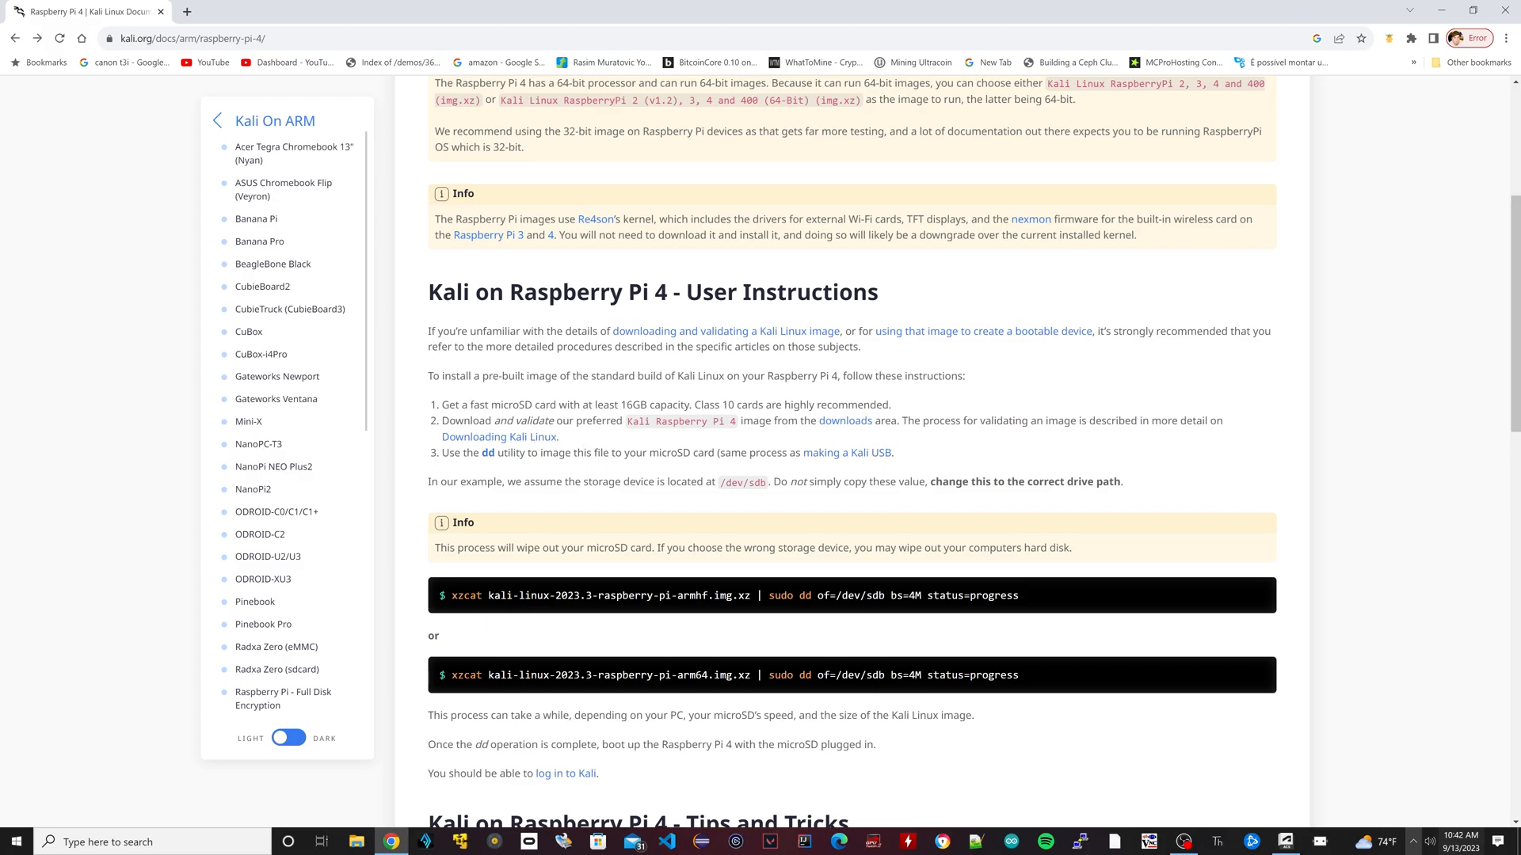
{"action": "mouse_move", "coordinate": [845, 420]}
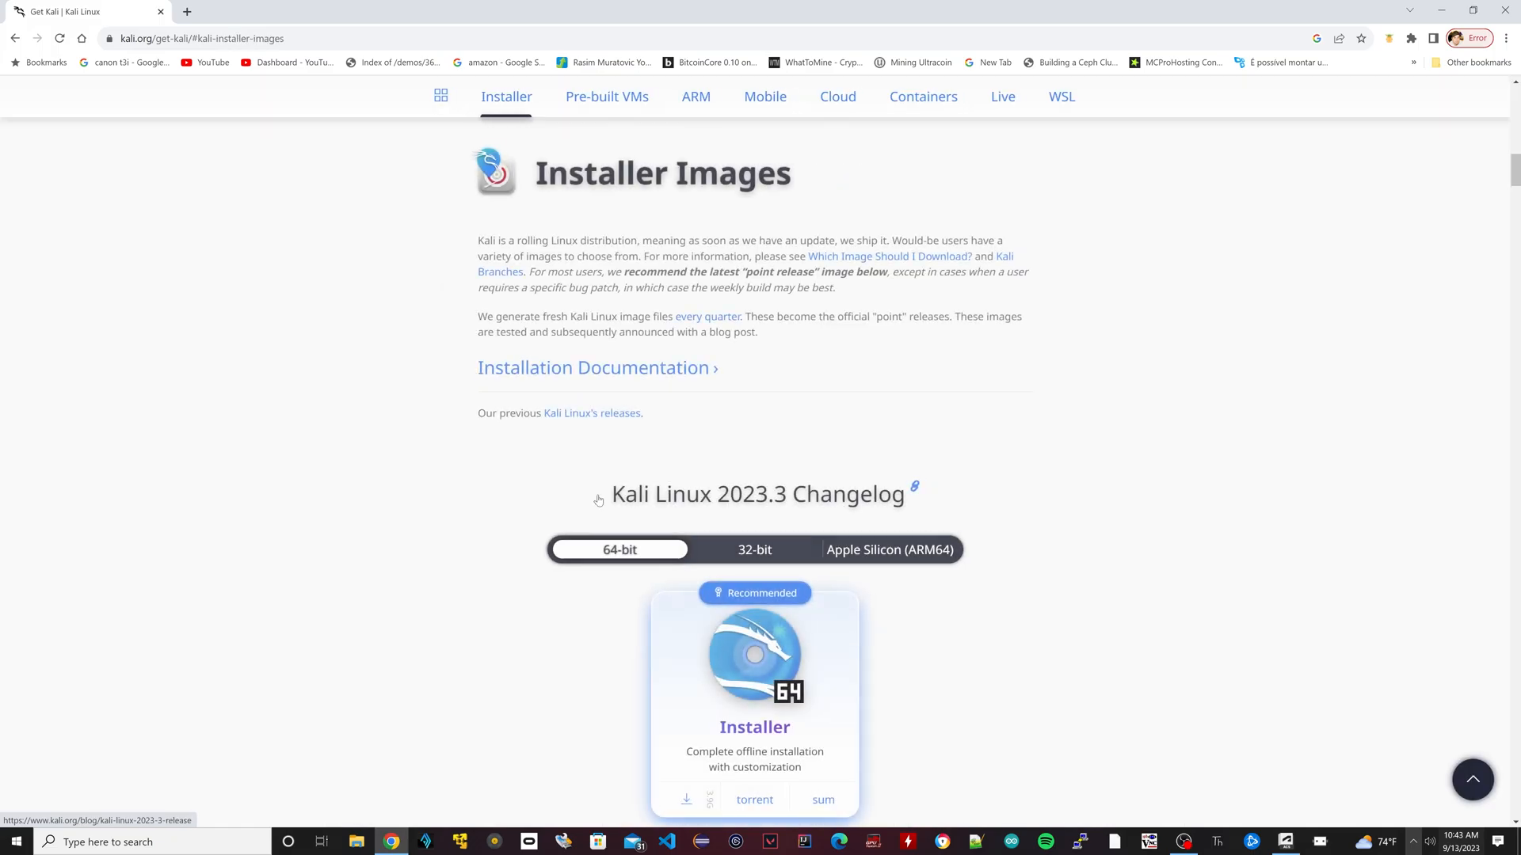
{"action": "scroll", "scroll_direction": "down", "scroll_amount": 3}
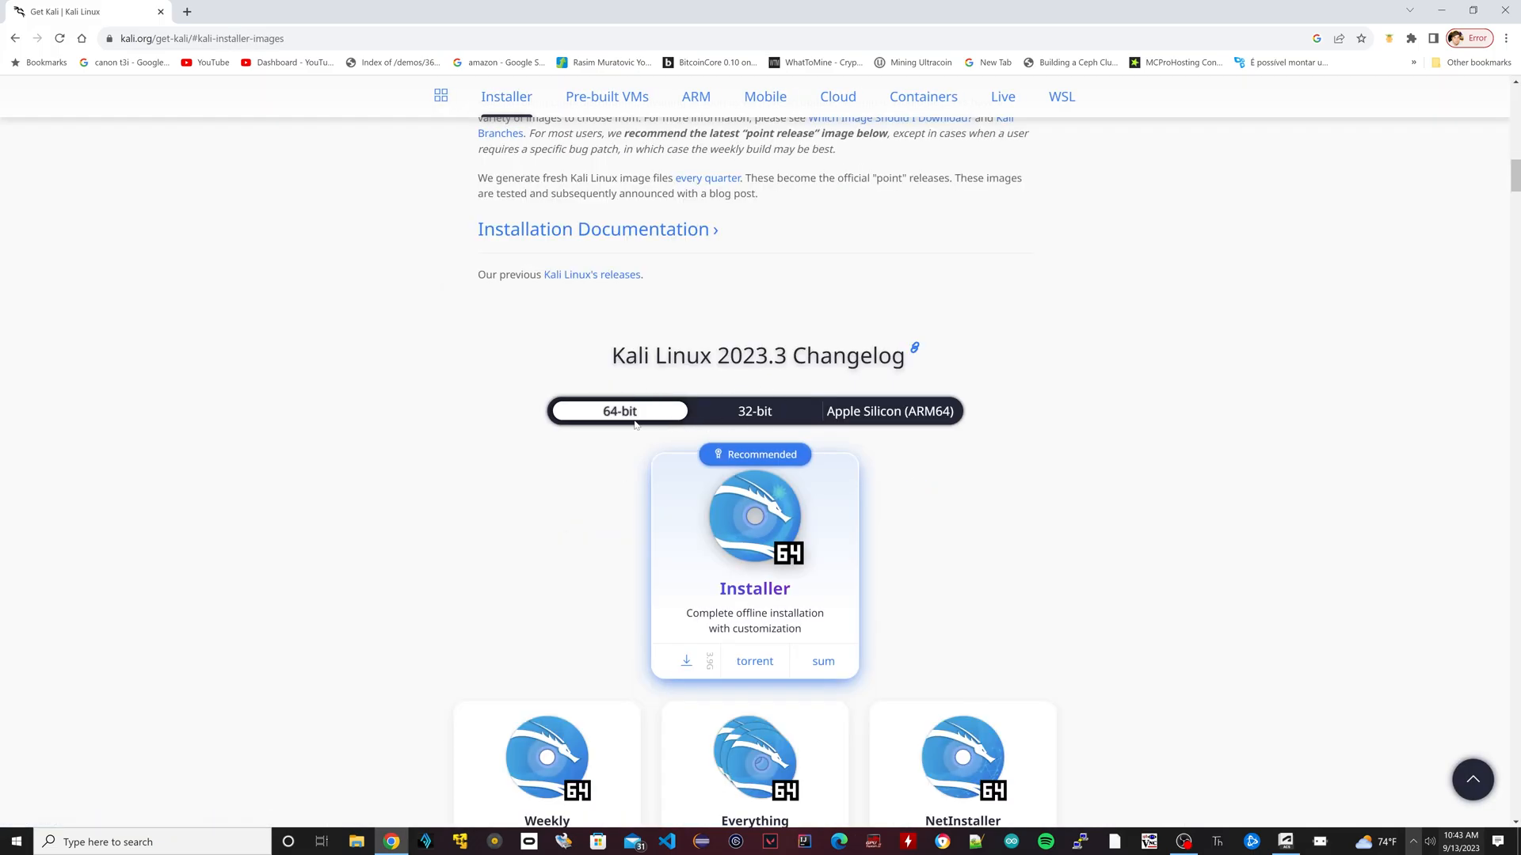
{"action": "mouse_move", "coordinate": [755, 411]}
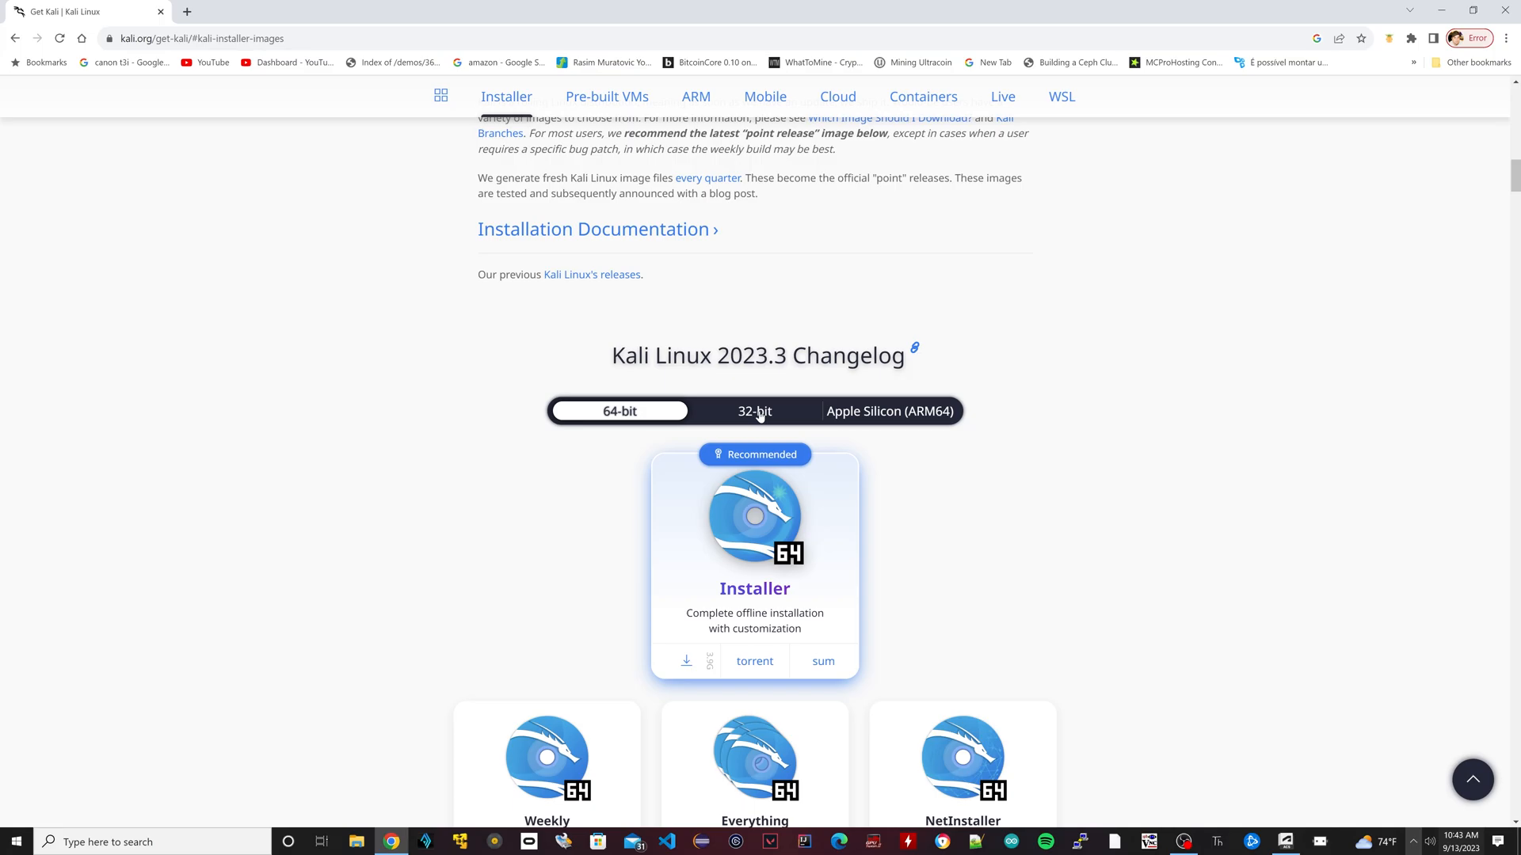
{"action": "left_click", "coordinate": [753, 410]}
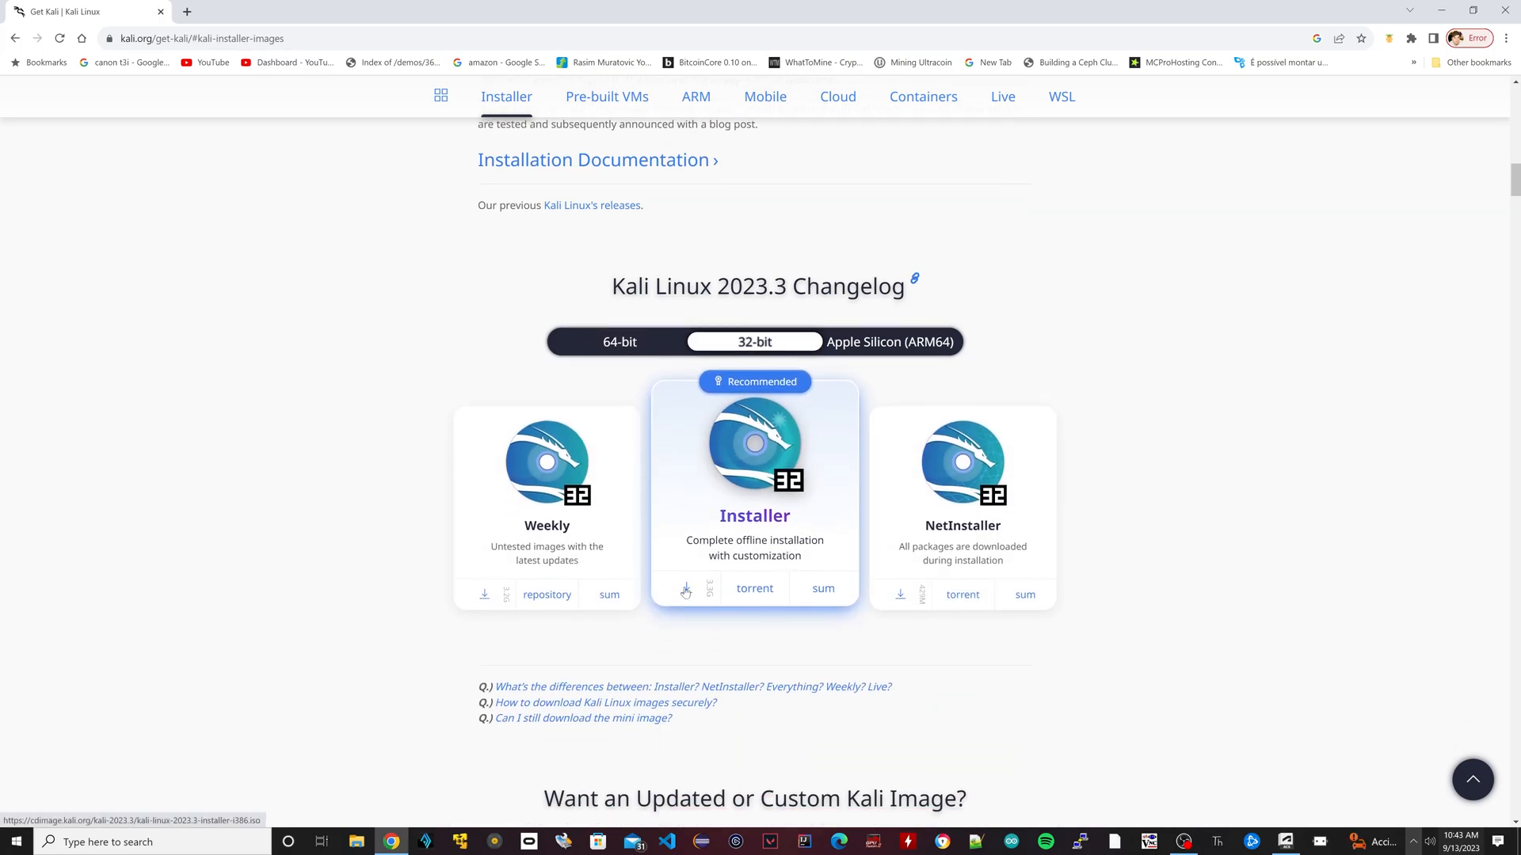
{"action": "left_click", "coordinate": [685, 589]}
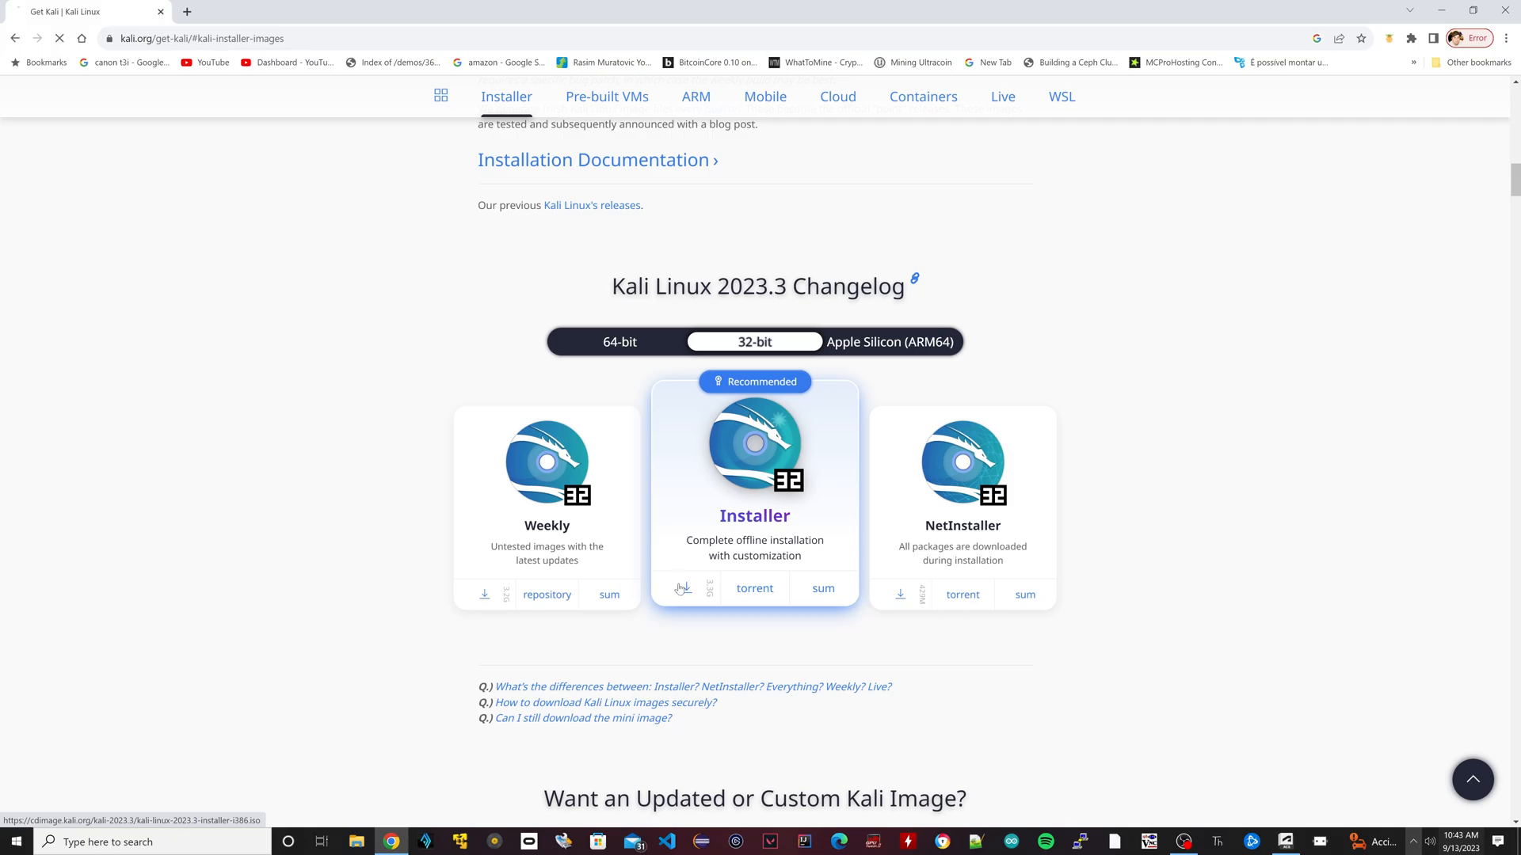
{"action": "left_click", "coordinate": [682, 588]}
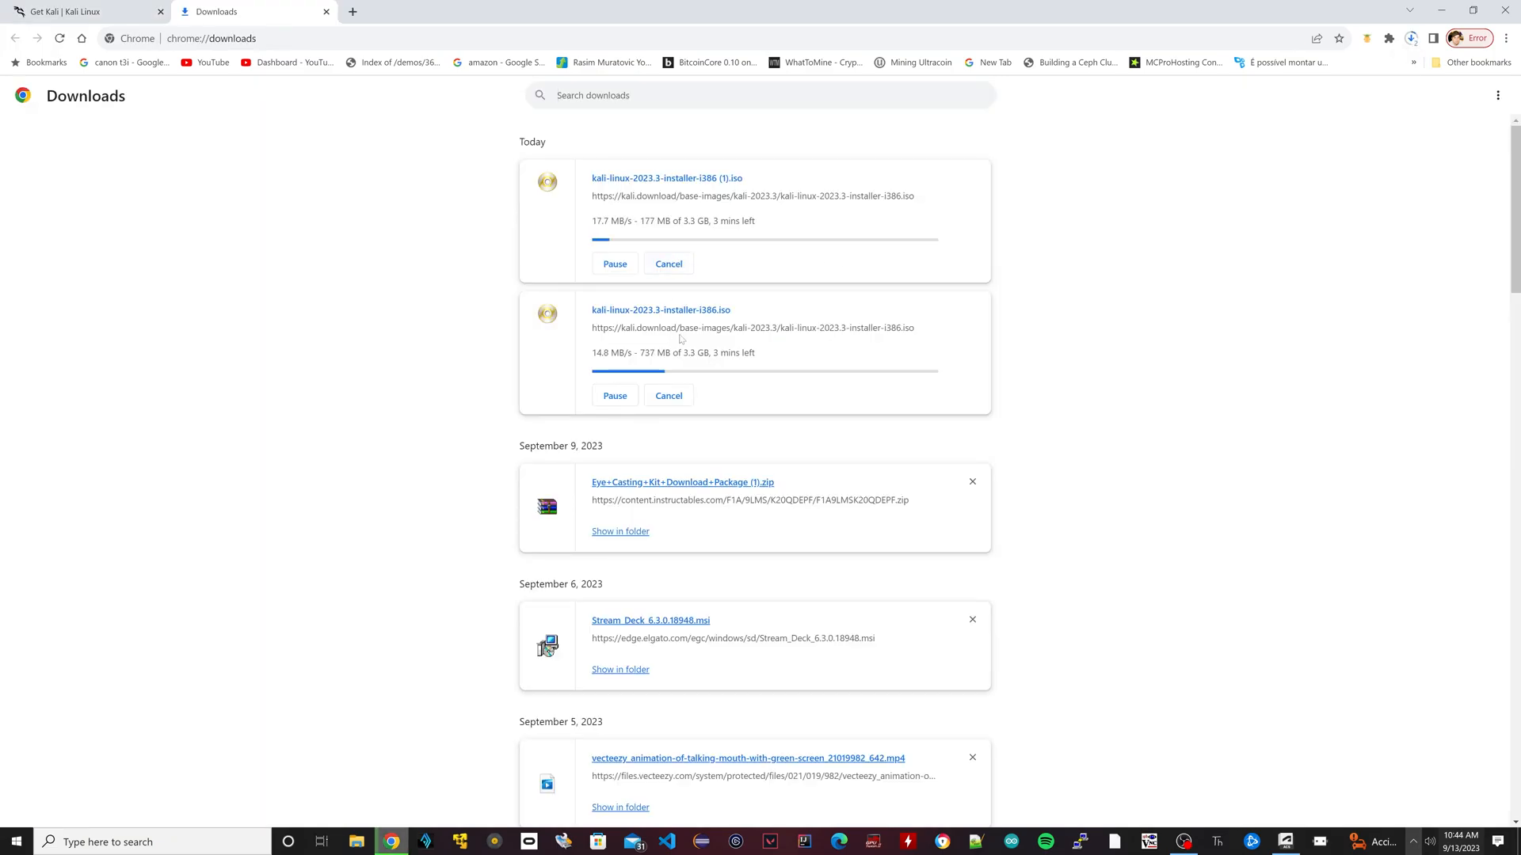
- Cancel and remove the duplicate kali-linux-2023.3-installer-i386 (1).iso download
{"action": "left_click", "coordinate": [667, 263]}
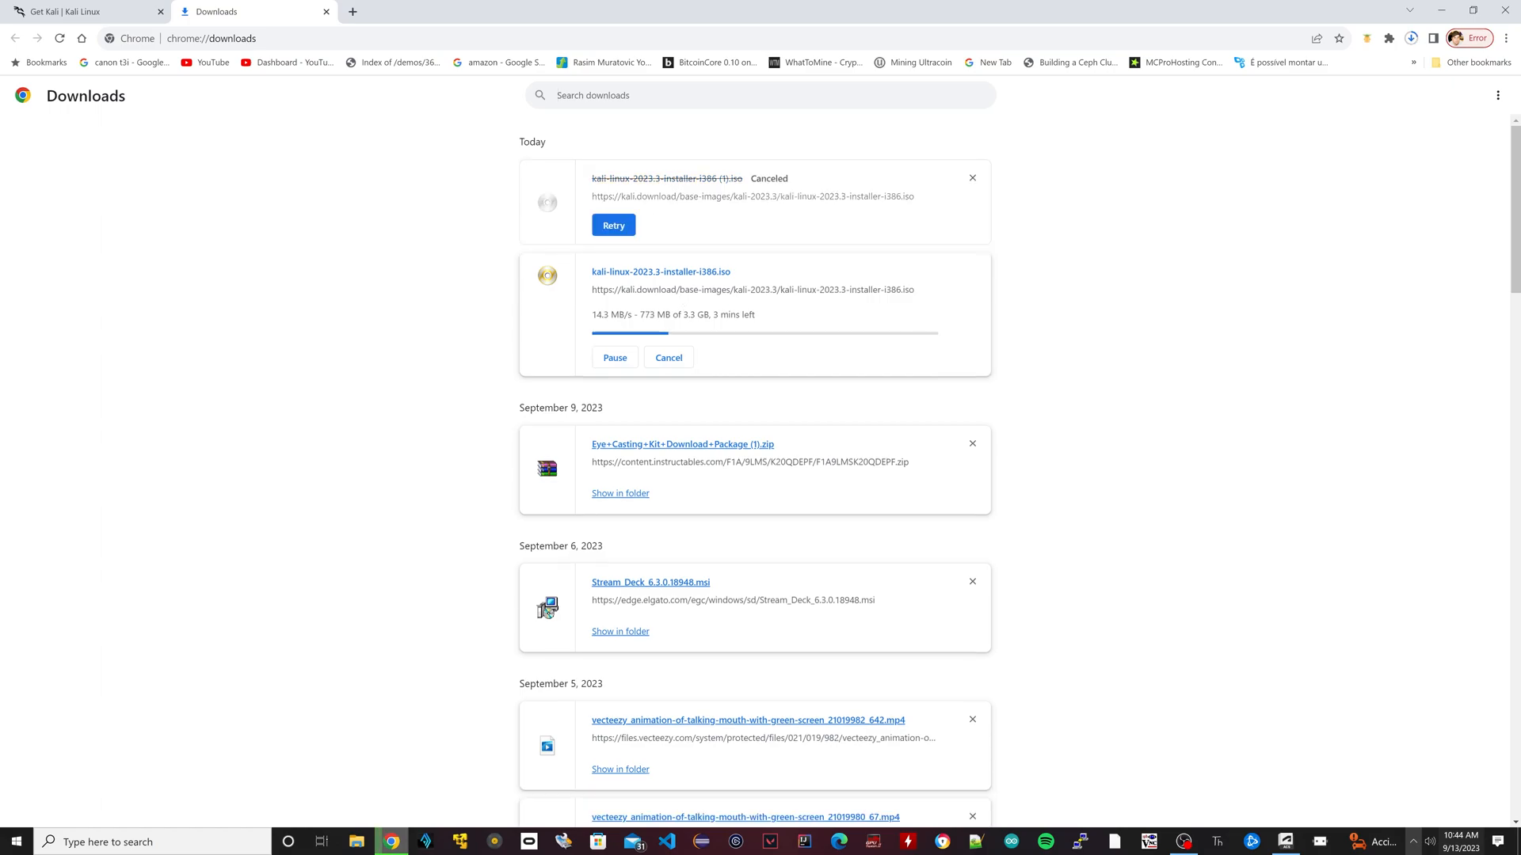
{"action": "left_click", "coordinate": [971, 178]}
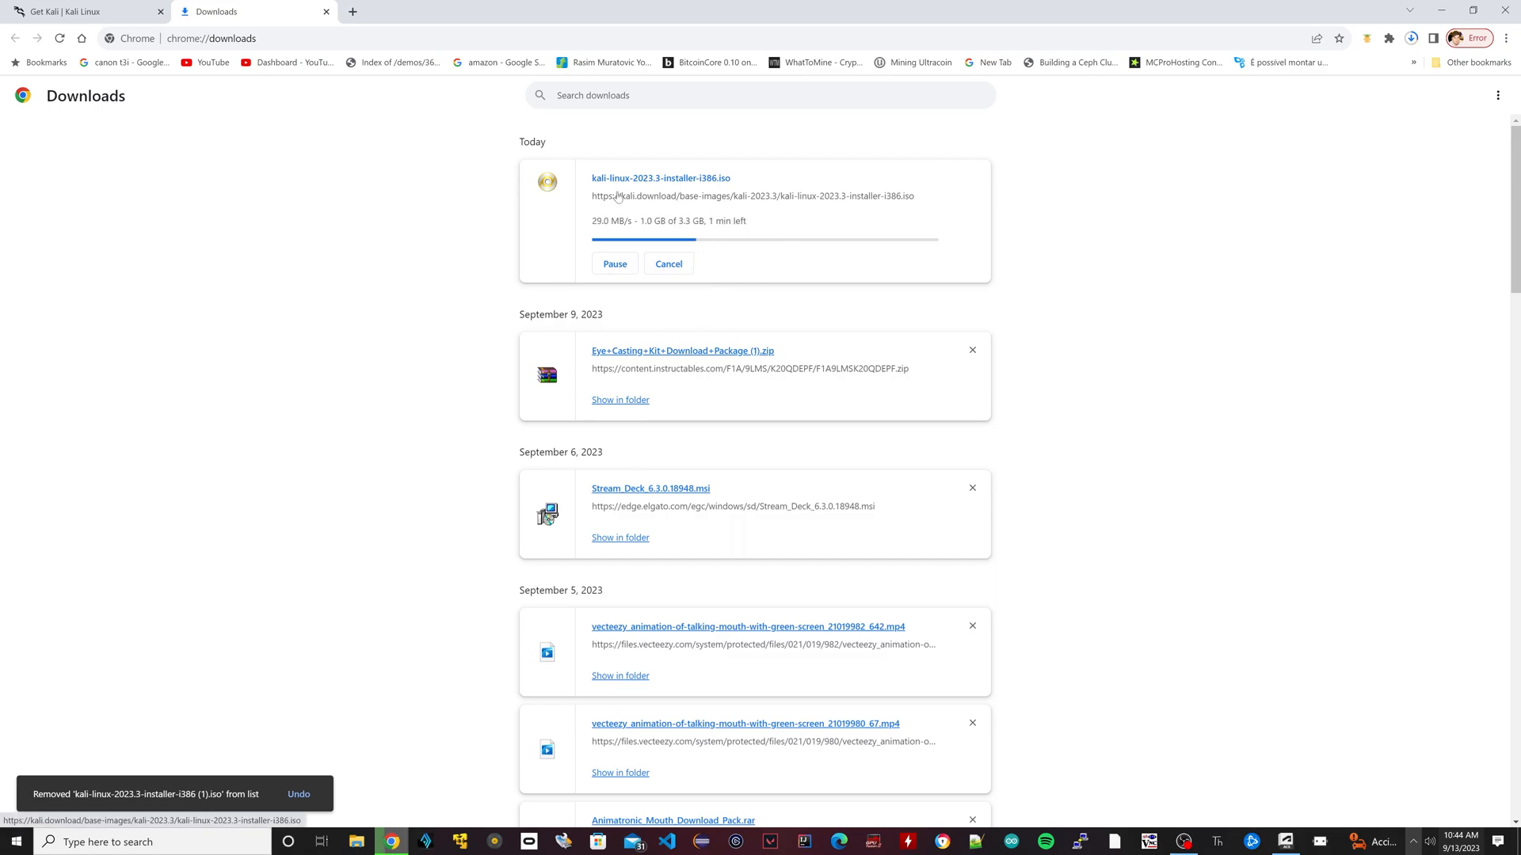
{"action": "mouse_move", "coordinate": [746, 290]}
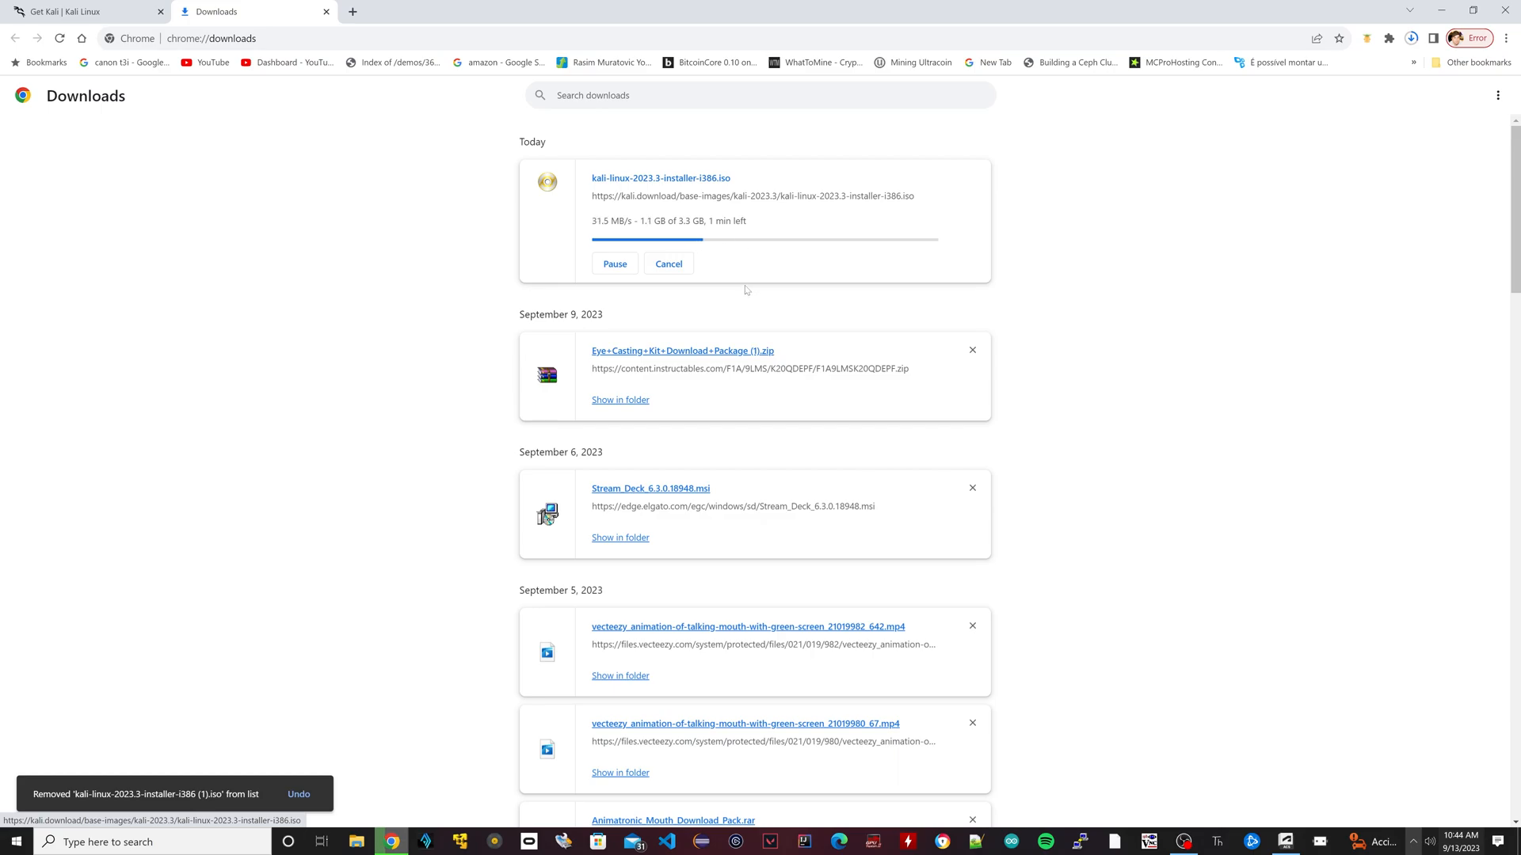
{"action": "mouse_move", "coordinate": [667, 246]}
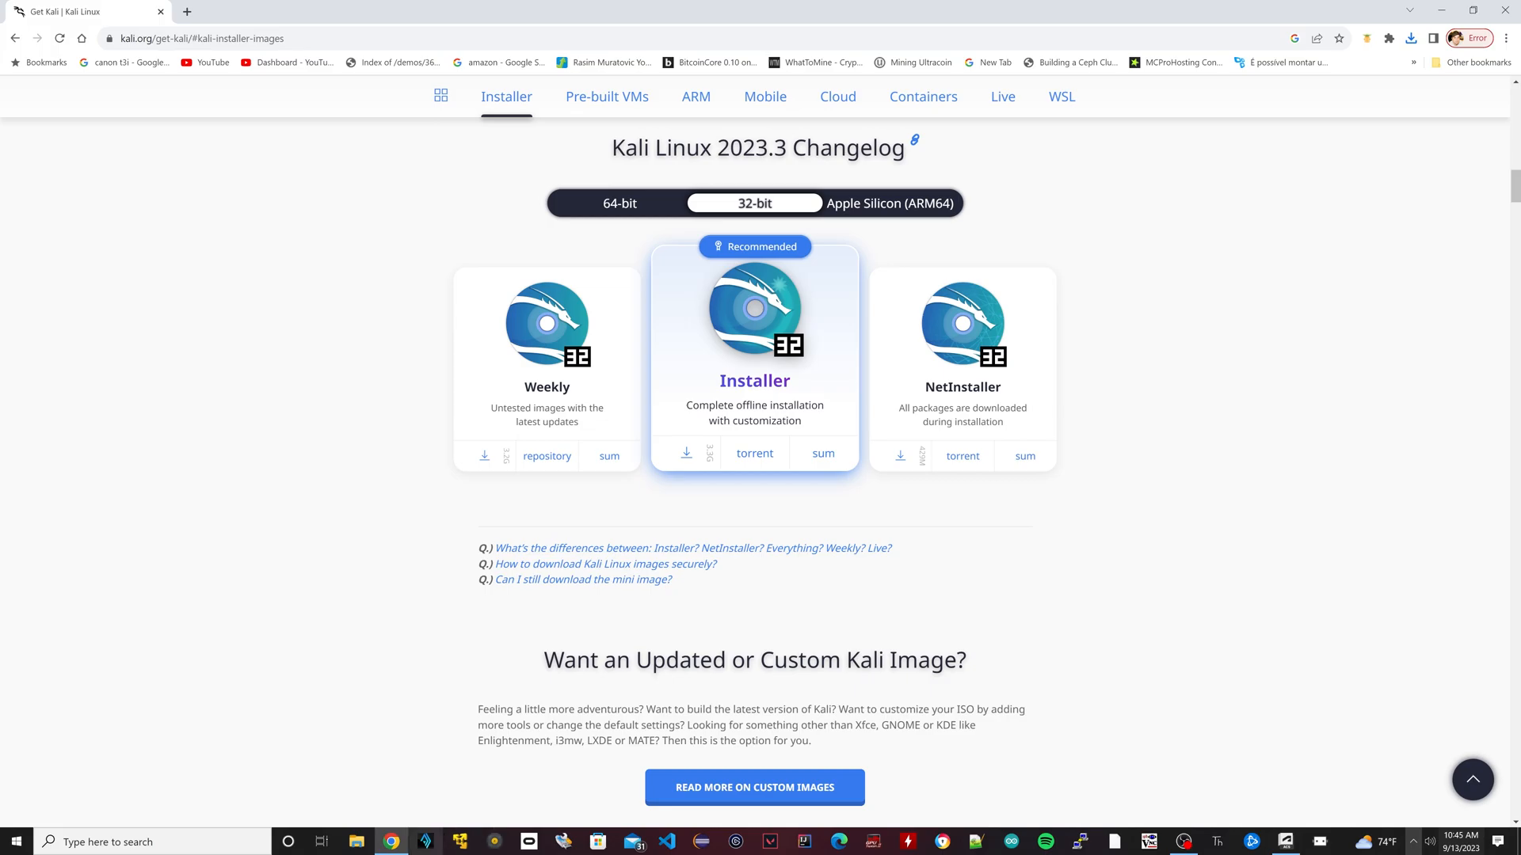
{"action": "mouse_move", "coordinate": [390, 841]}
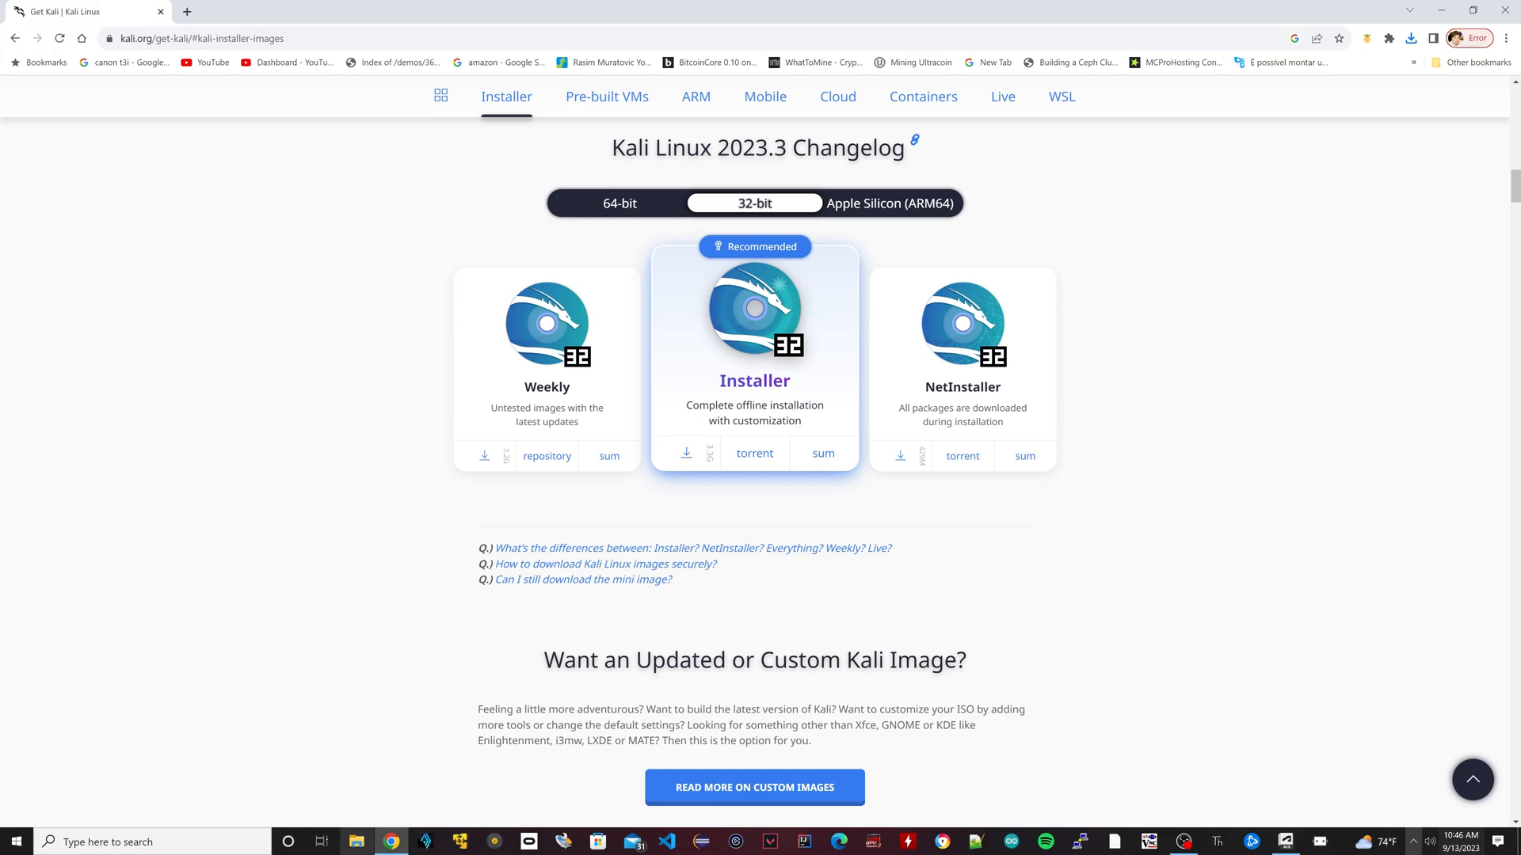
{"action": "mouse_move", "coordinate": [321, 841]}
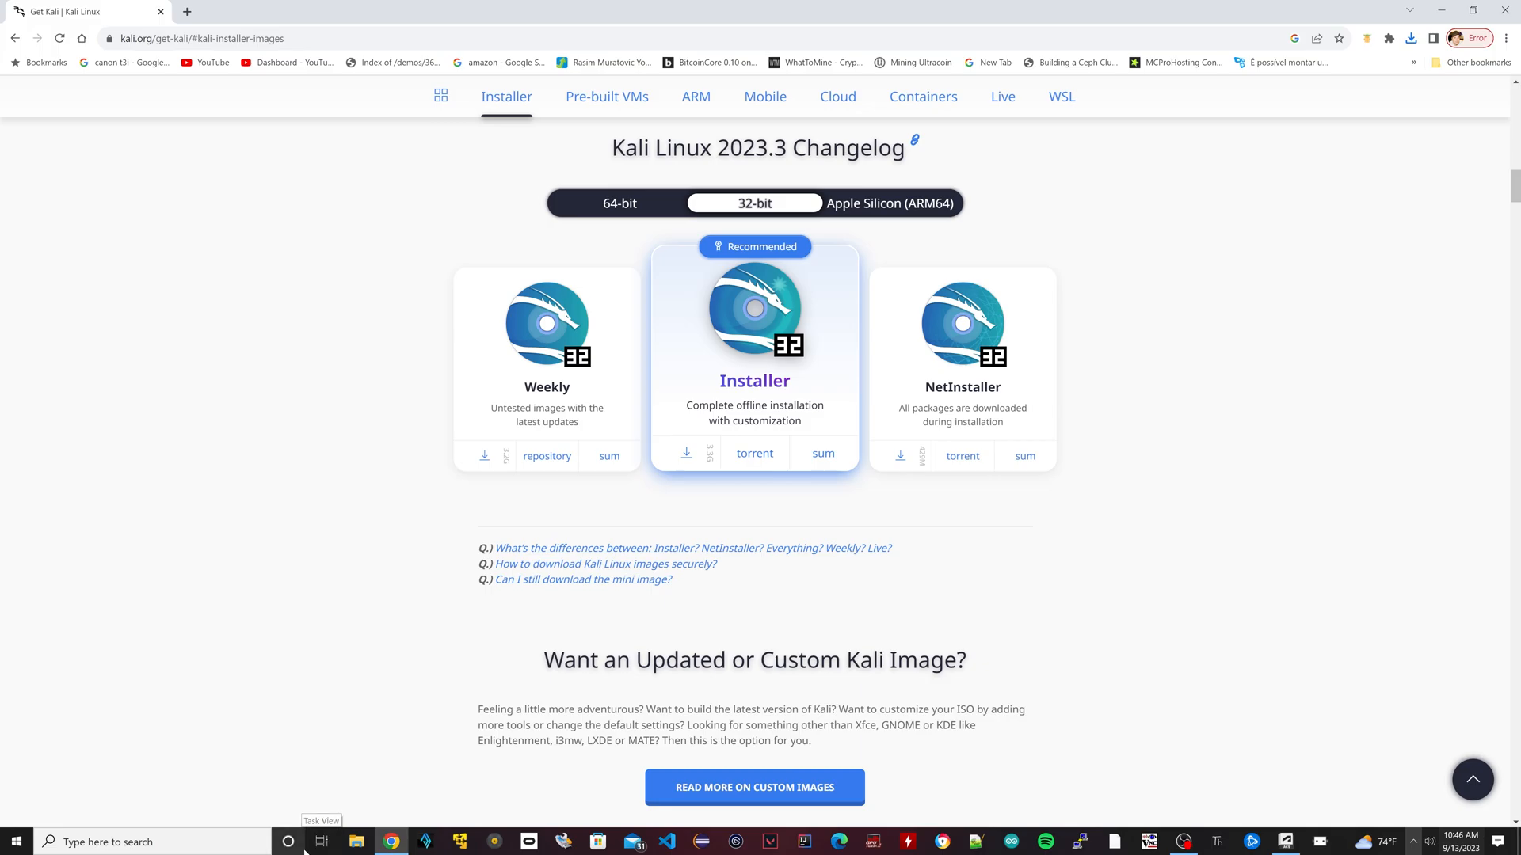
{"action": "mouse_move", "coordinate": [505, 842]}
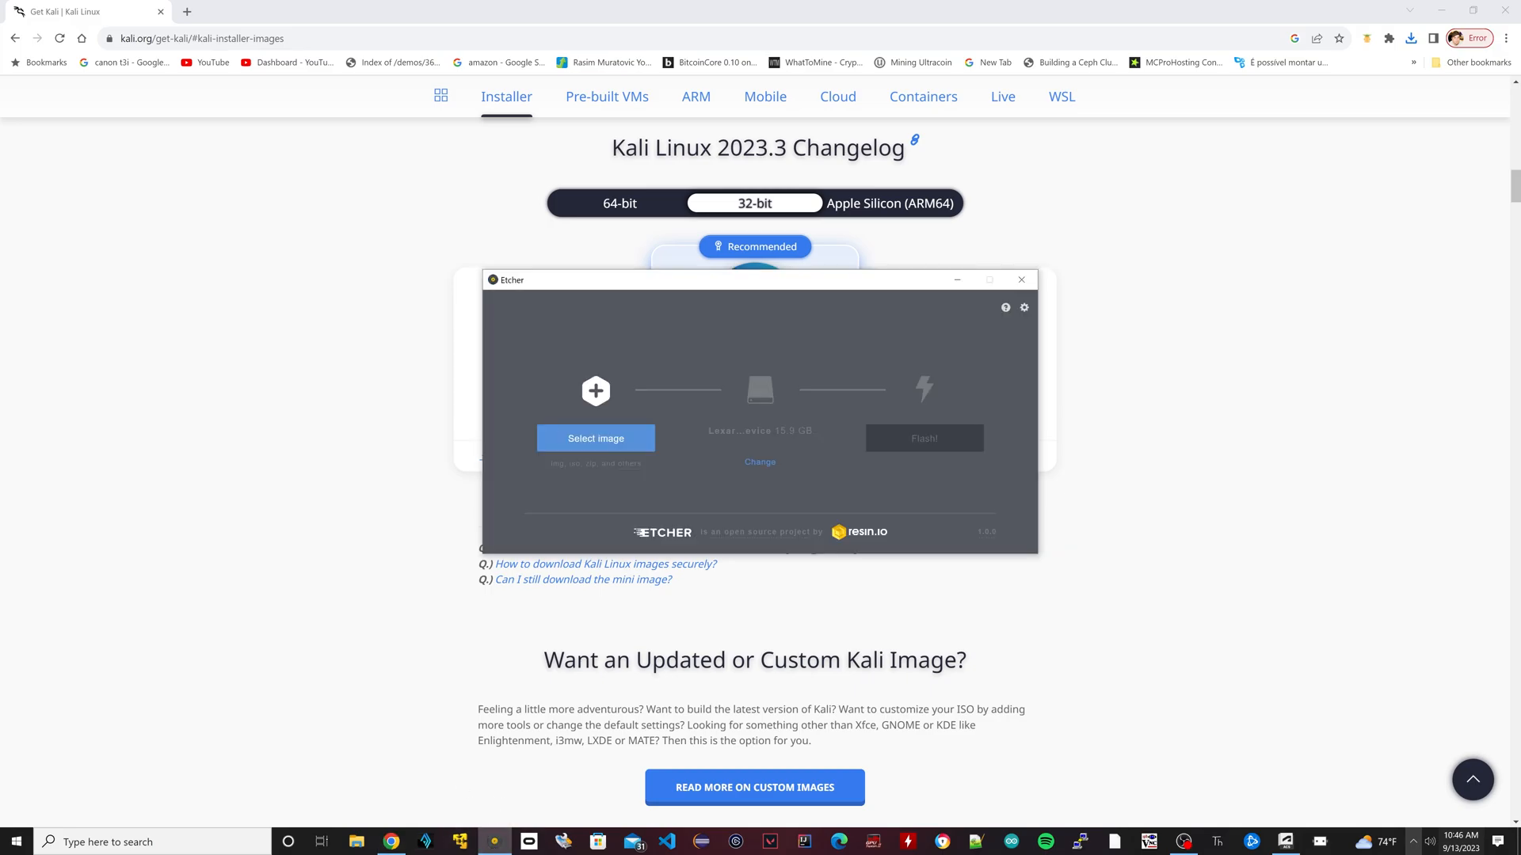
{"action": "mouse_move", "coordinate": [477, 295]}
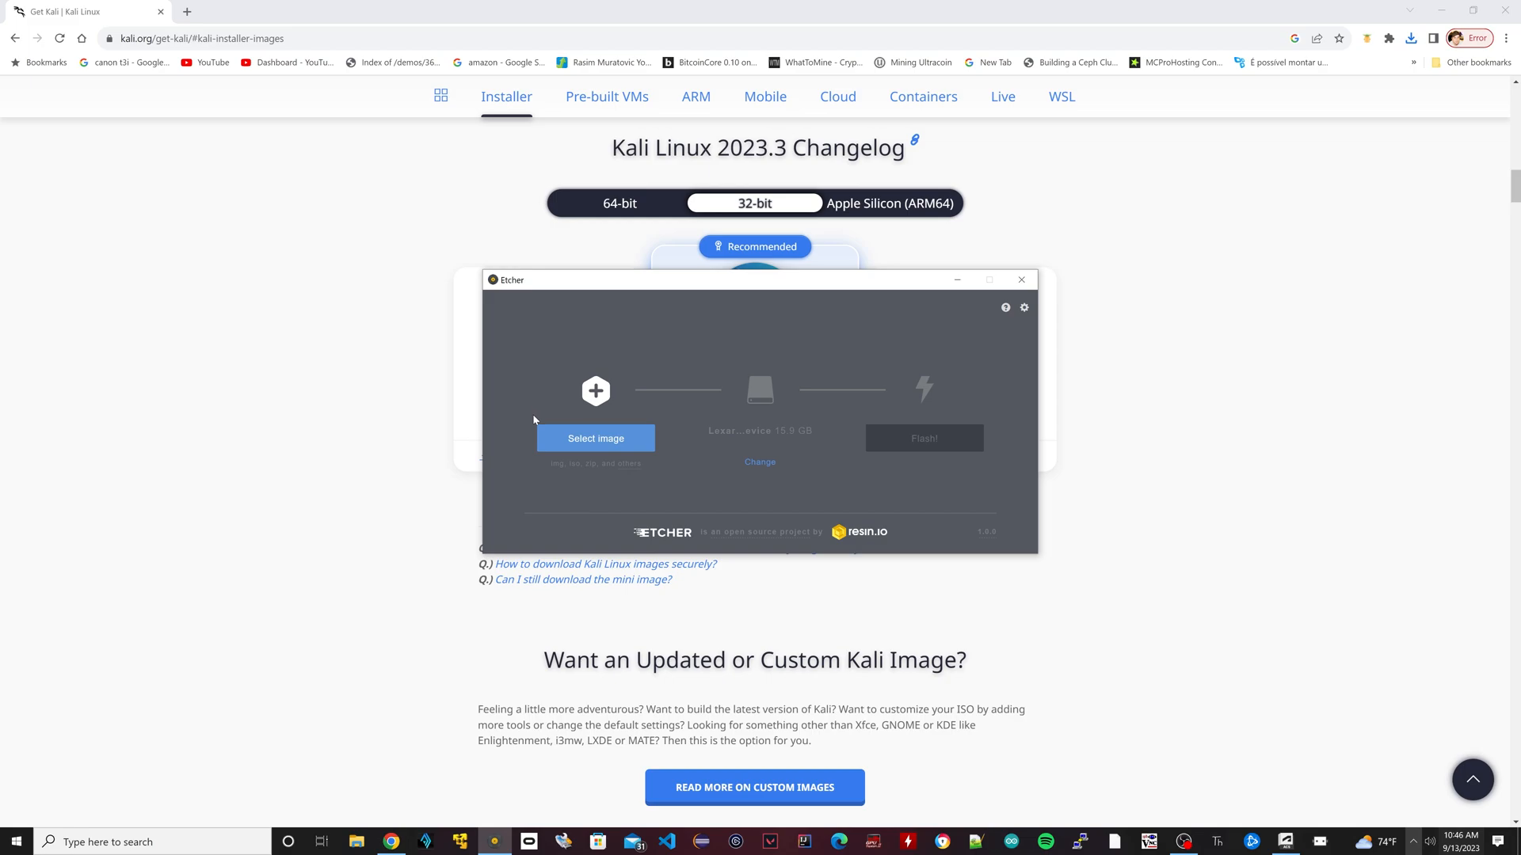
- Select kali-linux-2023.3-installer-i386.iso from Downloads as Etcher's image
{"action": "left_click", "coordinate": [595, 437]}
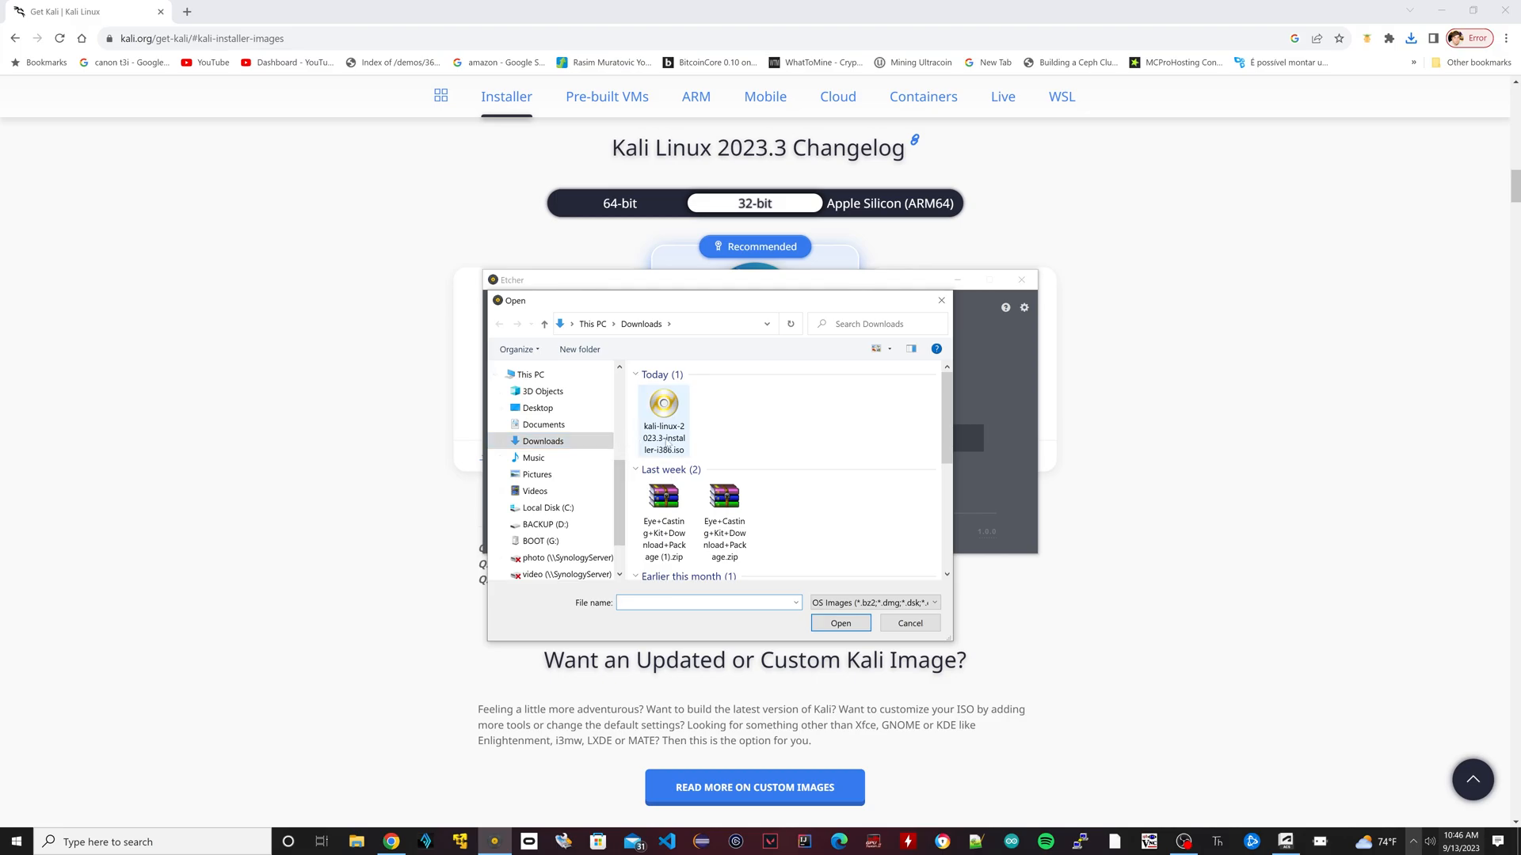
{"action": "mouse_move", "coordinate": [662, 405]}
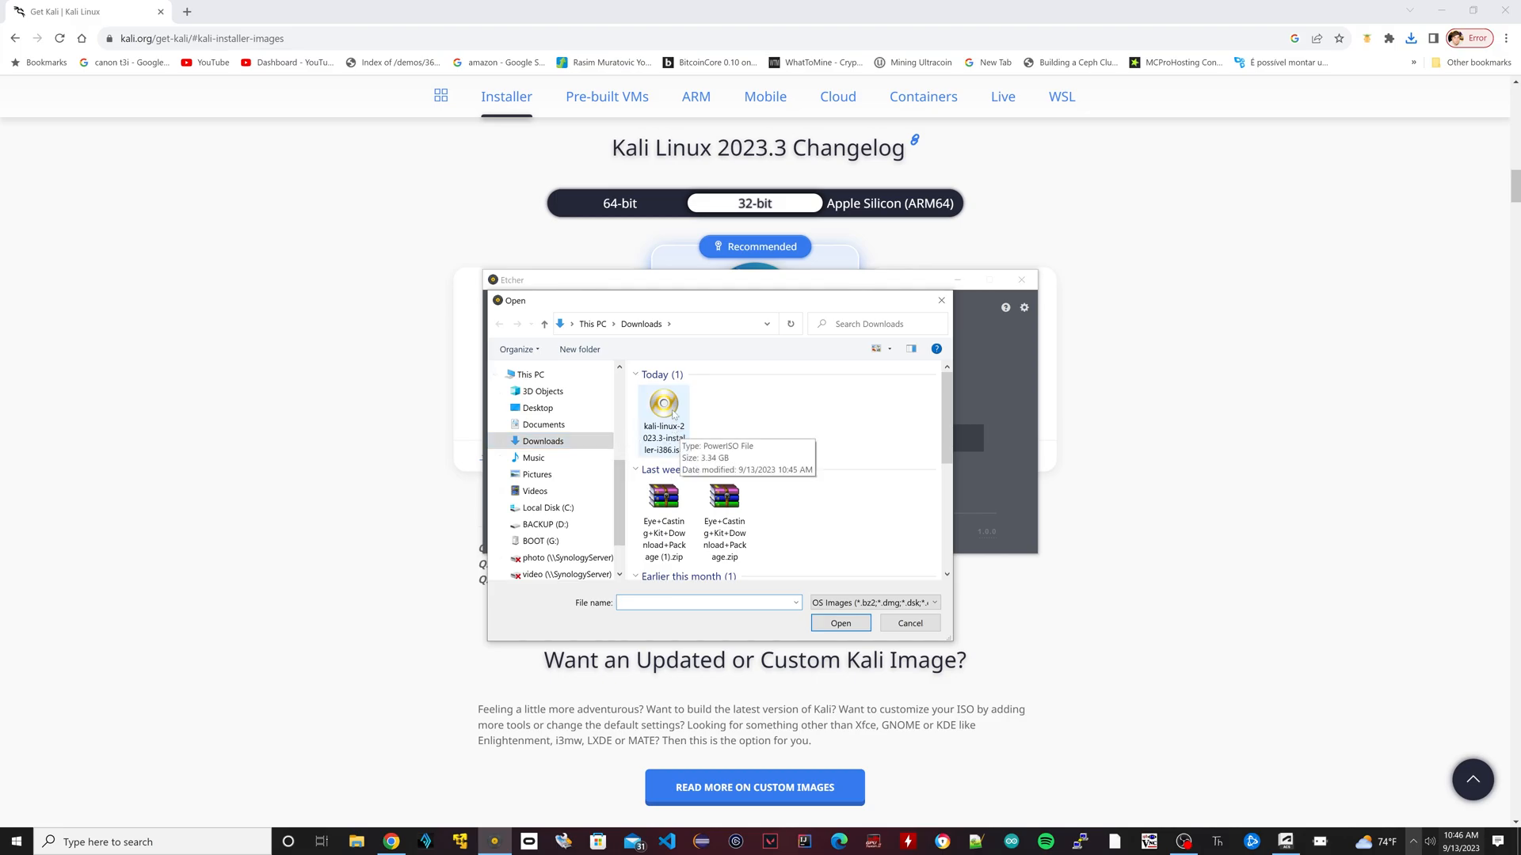
{"action": "left_click", "coordinate": [664, 411]}
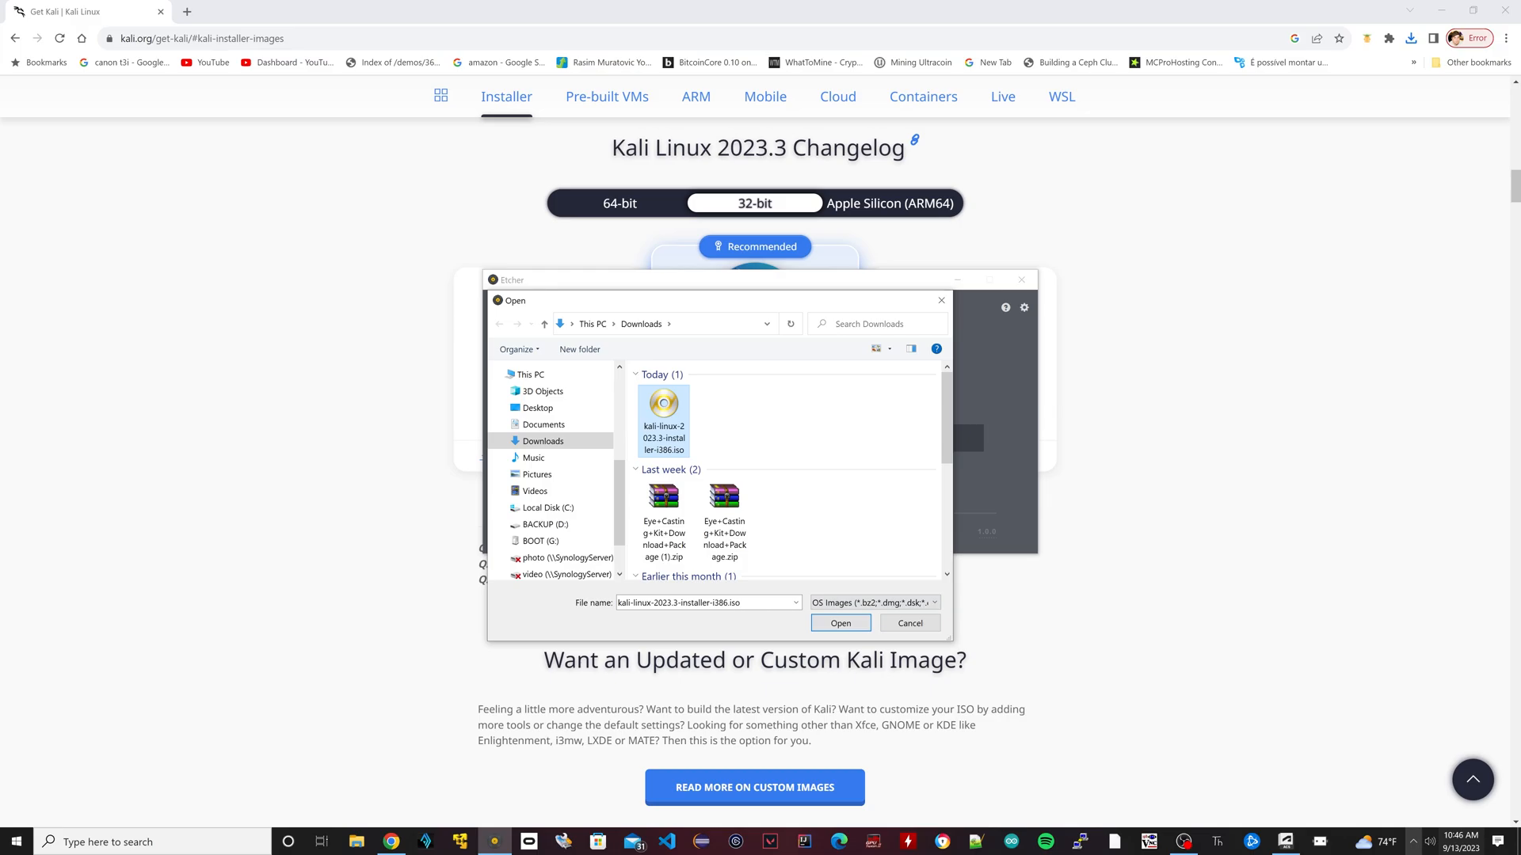
{"action": "left_click", "coordinate": [839, 623]}
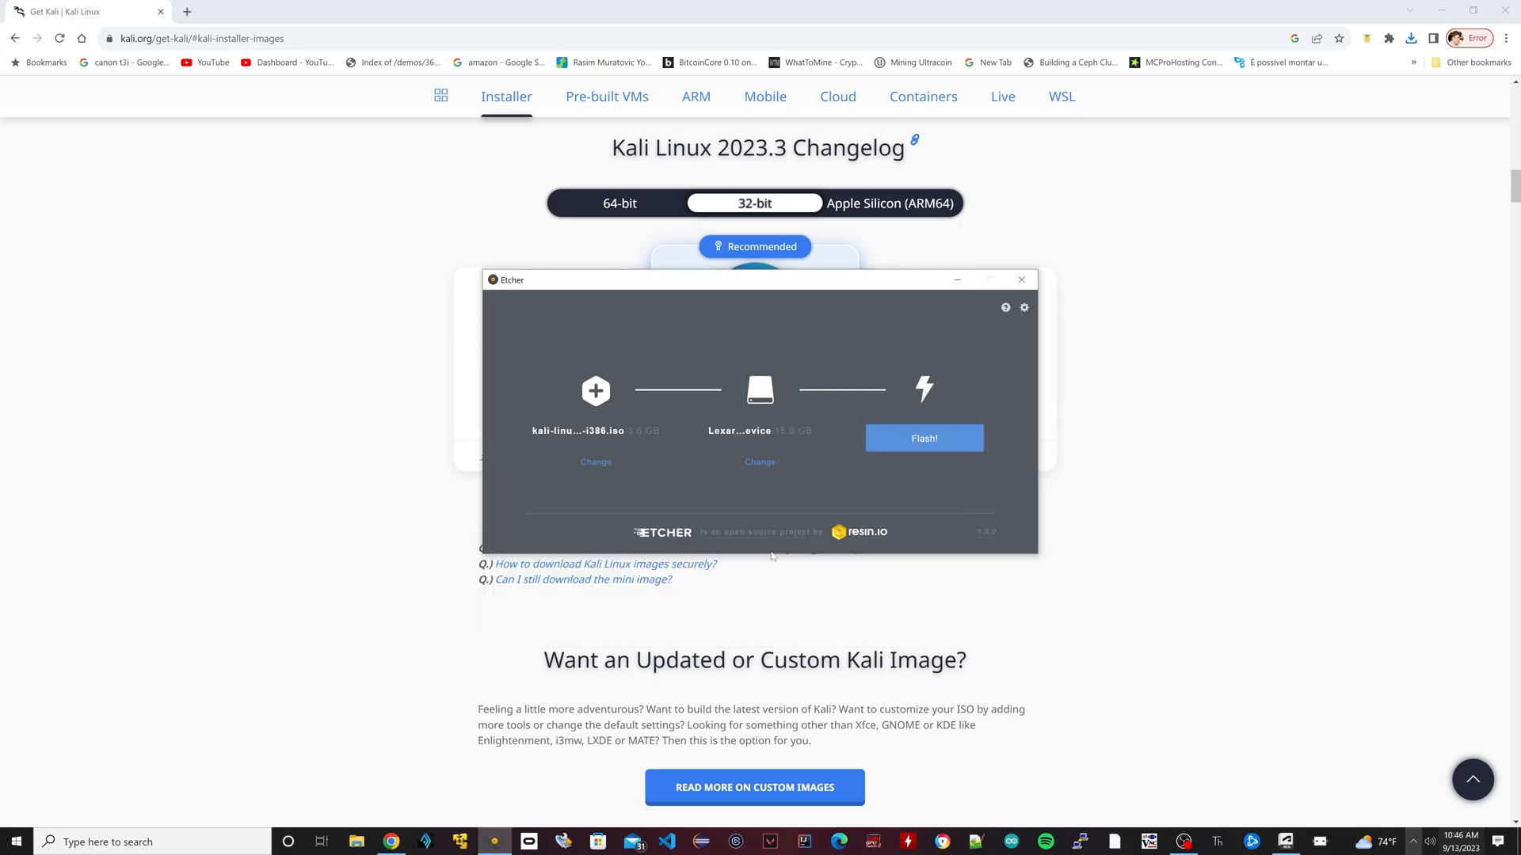
{"action": "mouse_move", "coordinate": [804, 443]}
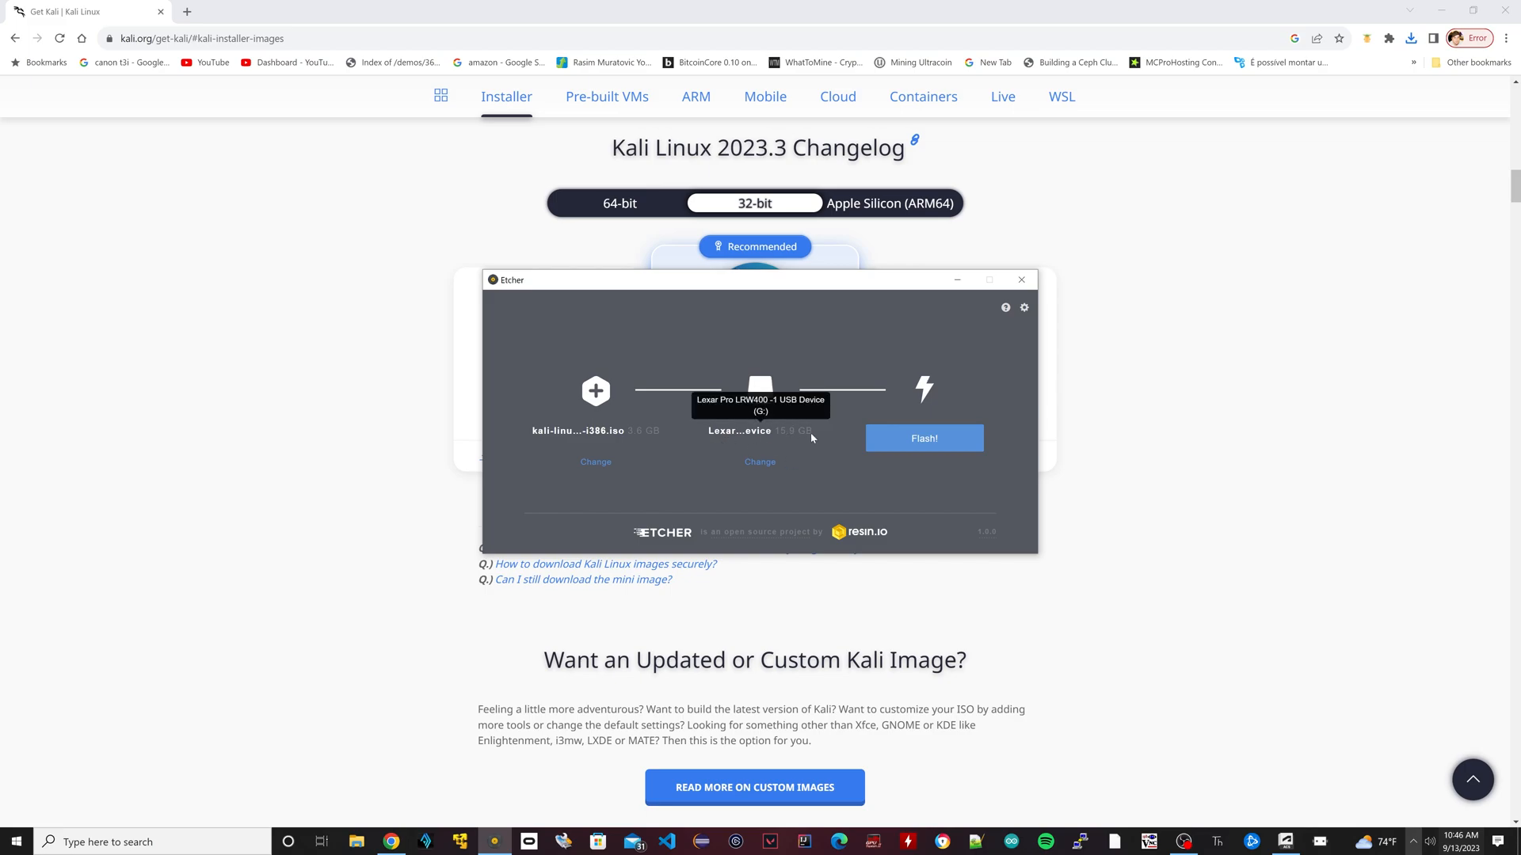
{"action": "mouse_move", "coordinate": [762, 443]}
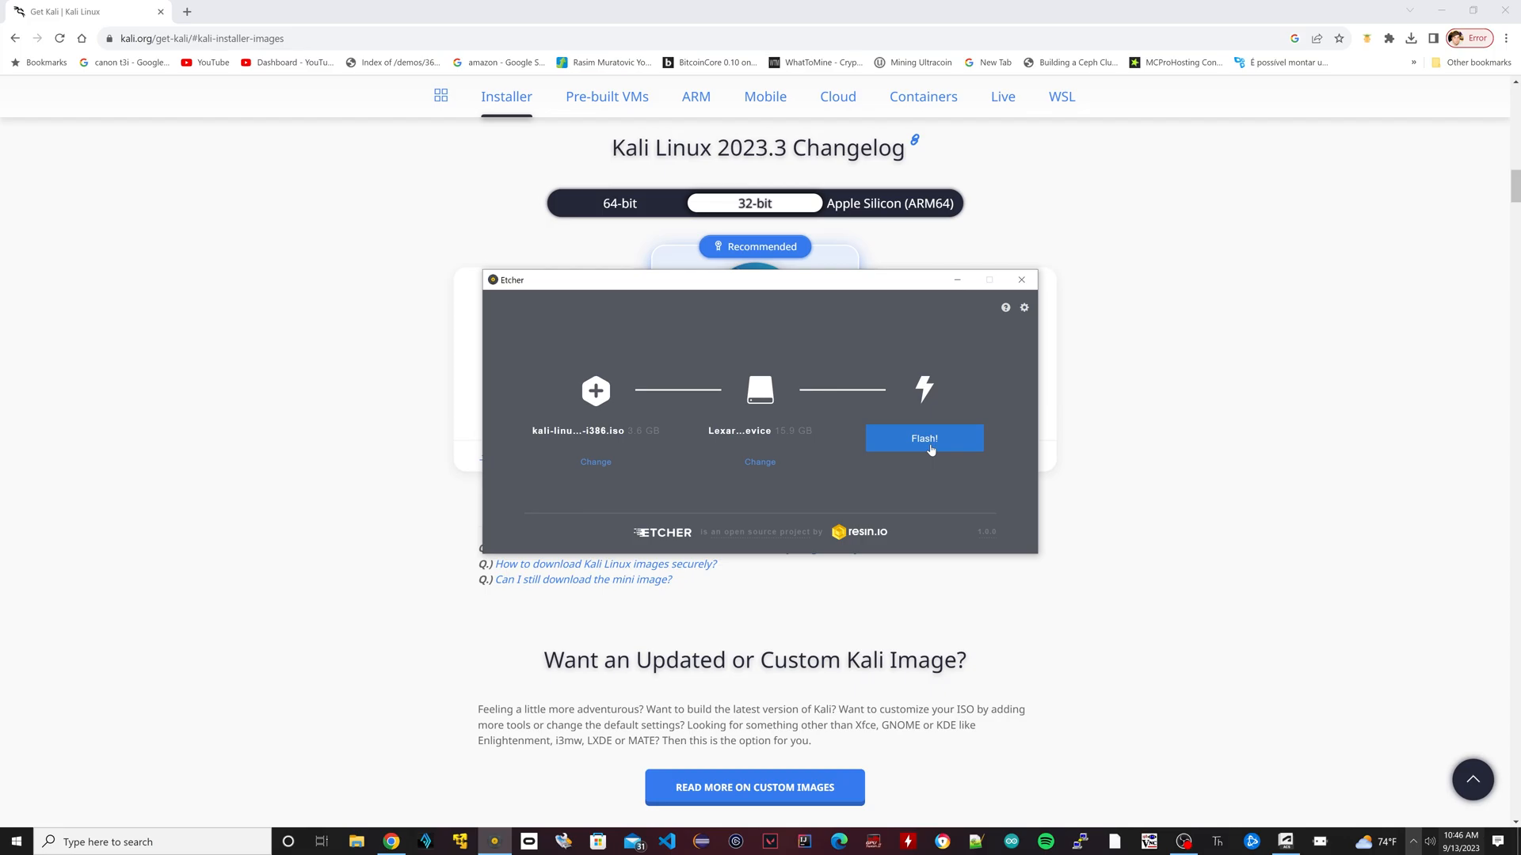
- Flash the Kali i386 installer ISO to the Lexar microSD card
{"action": "left_click", "coordinate": [922, 438]}
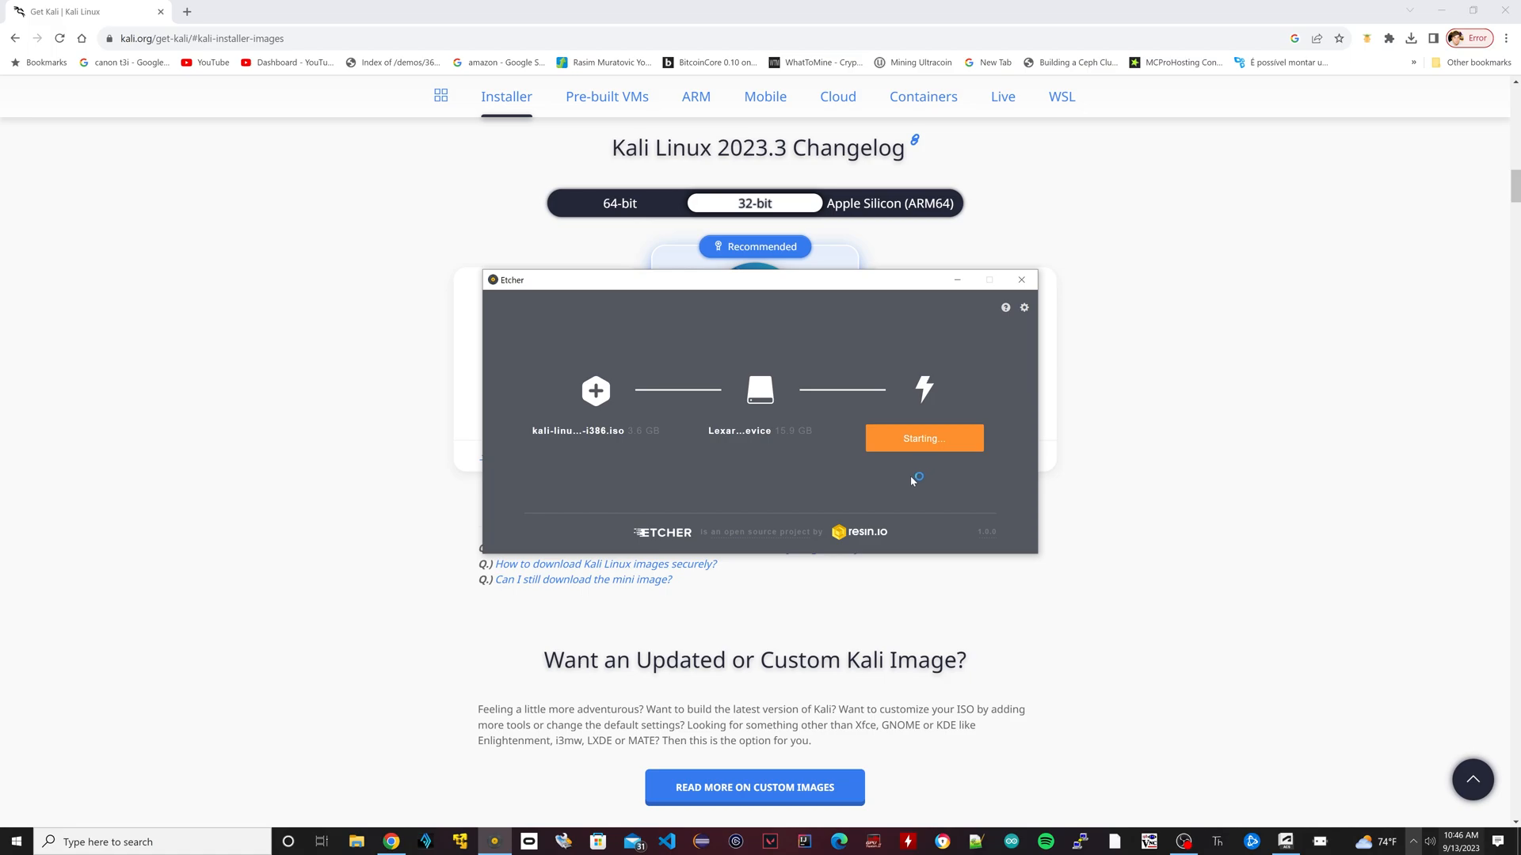